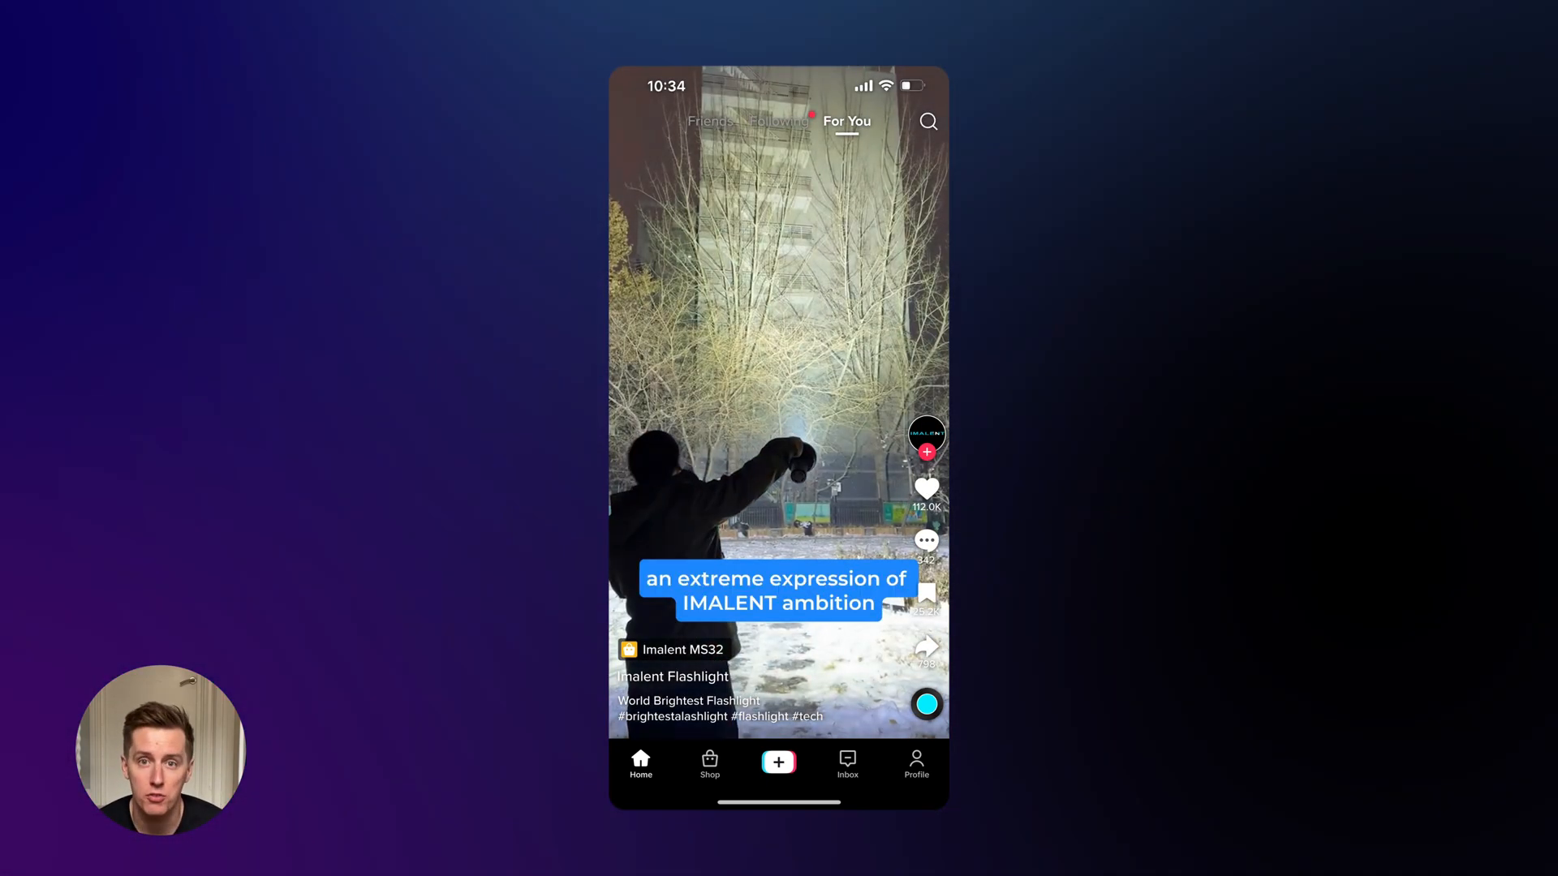
Open the IMALENT MS32 flashlight listing from the For You video's product links
click(672, 649)
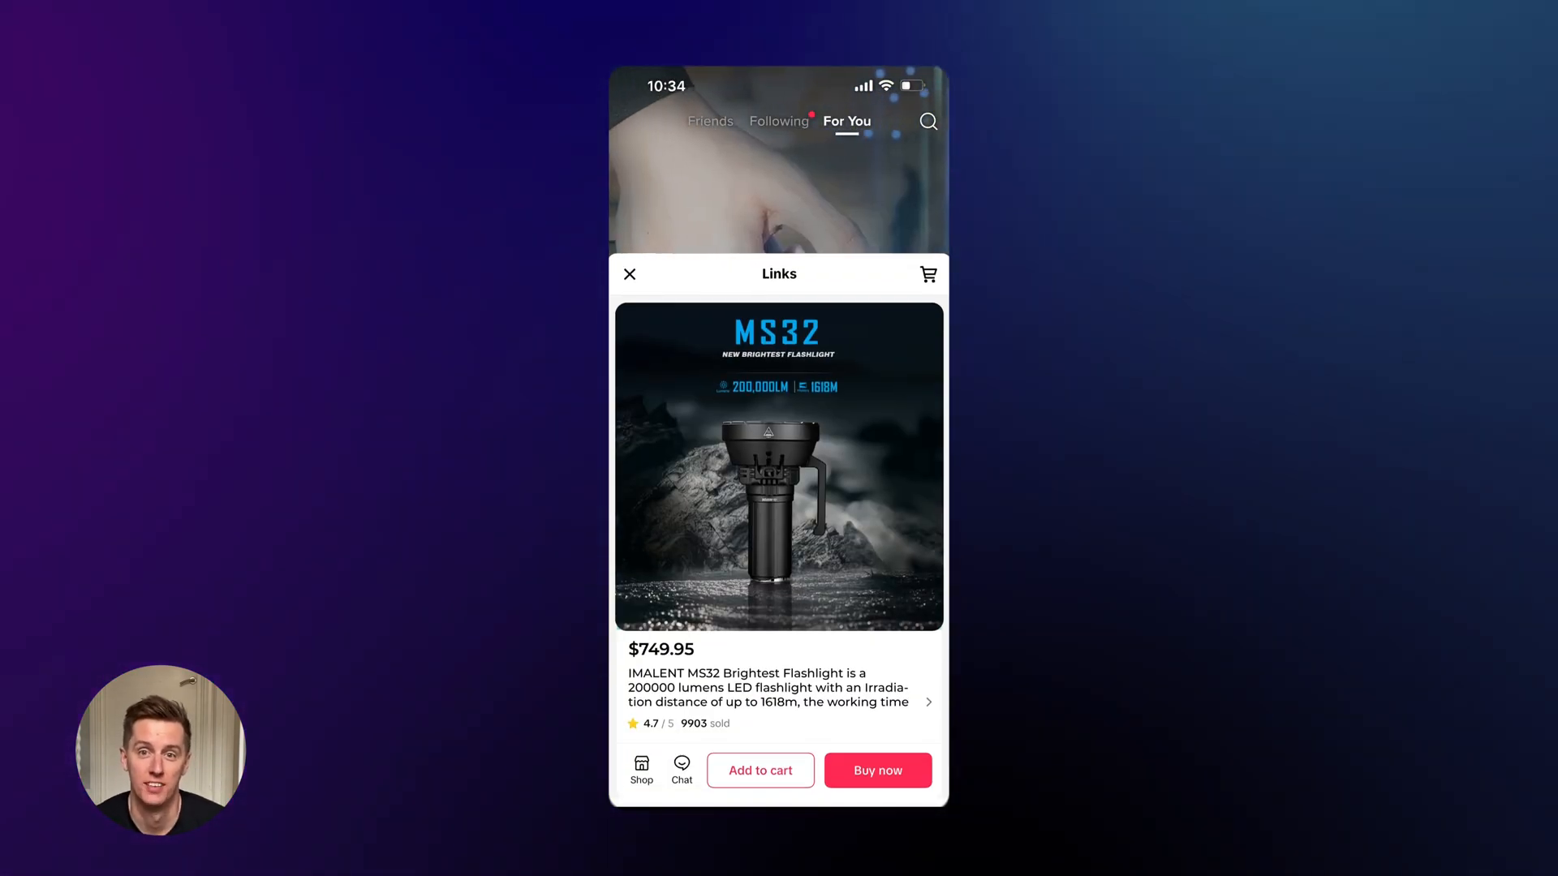
click(760, 769)
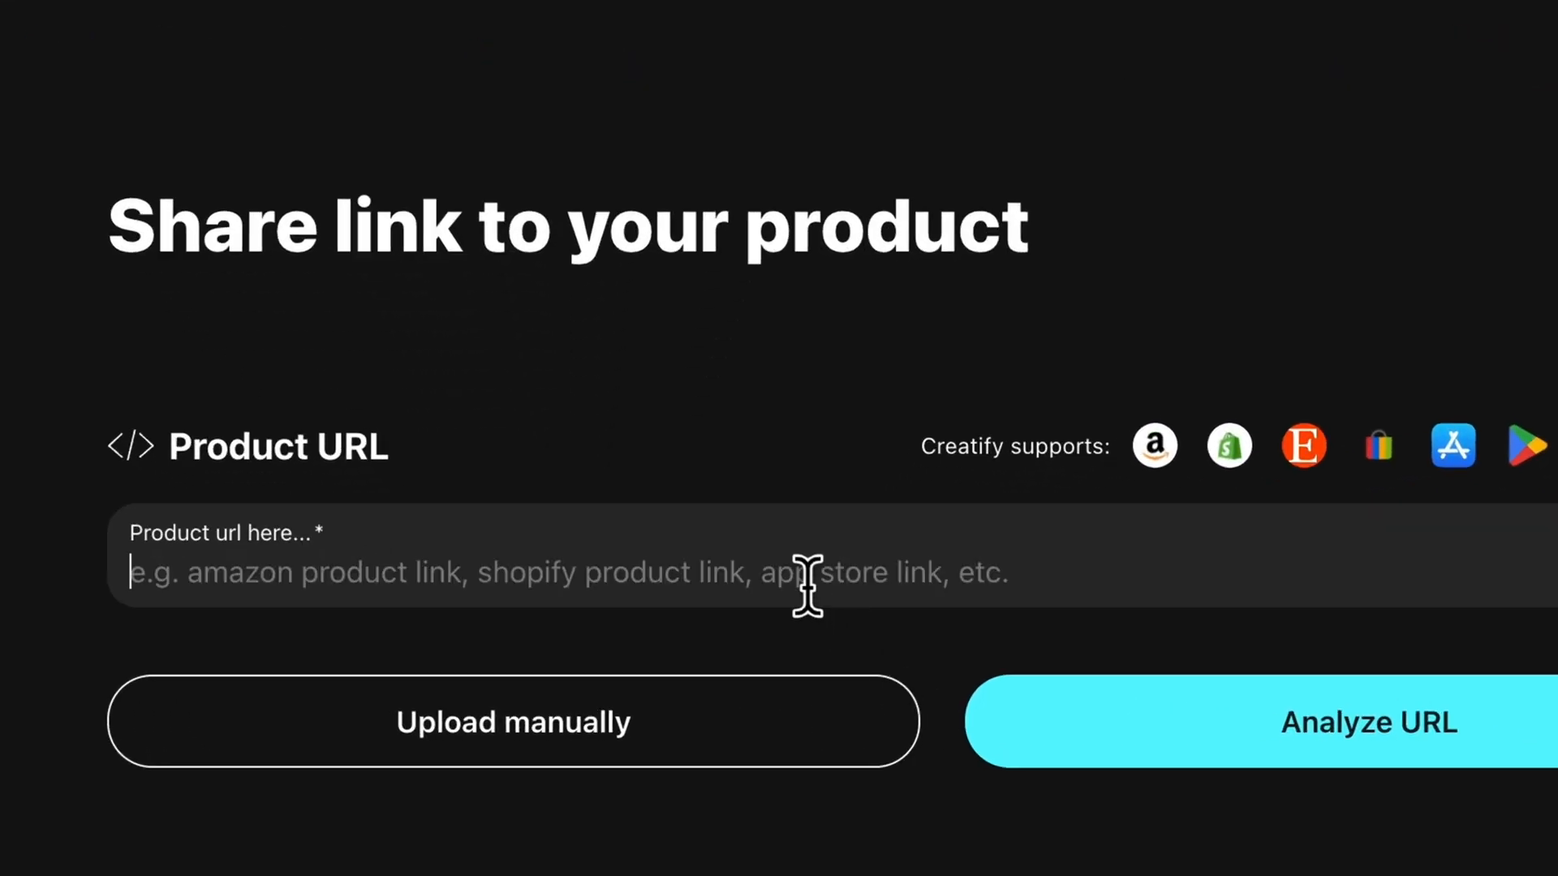
Enter the MS32 flashlight's product link in Creatify's Product URL field
click(1368, 721)
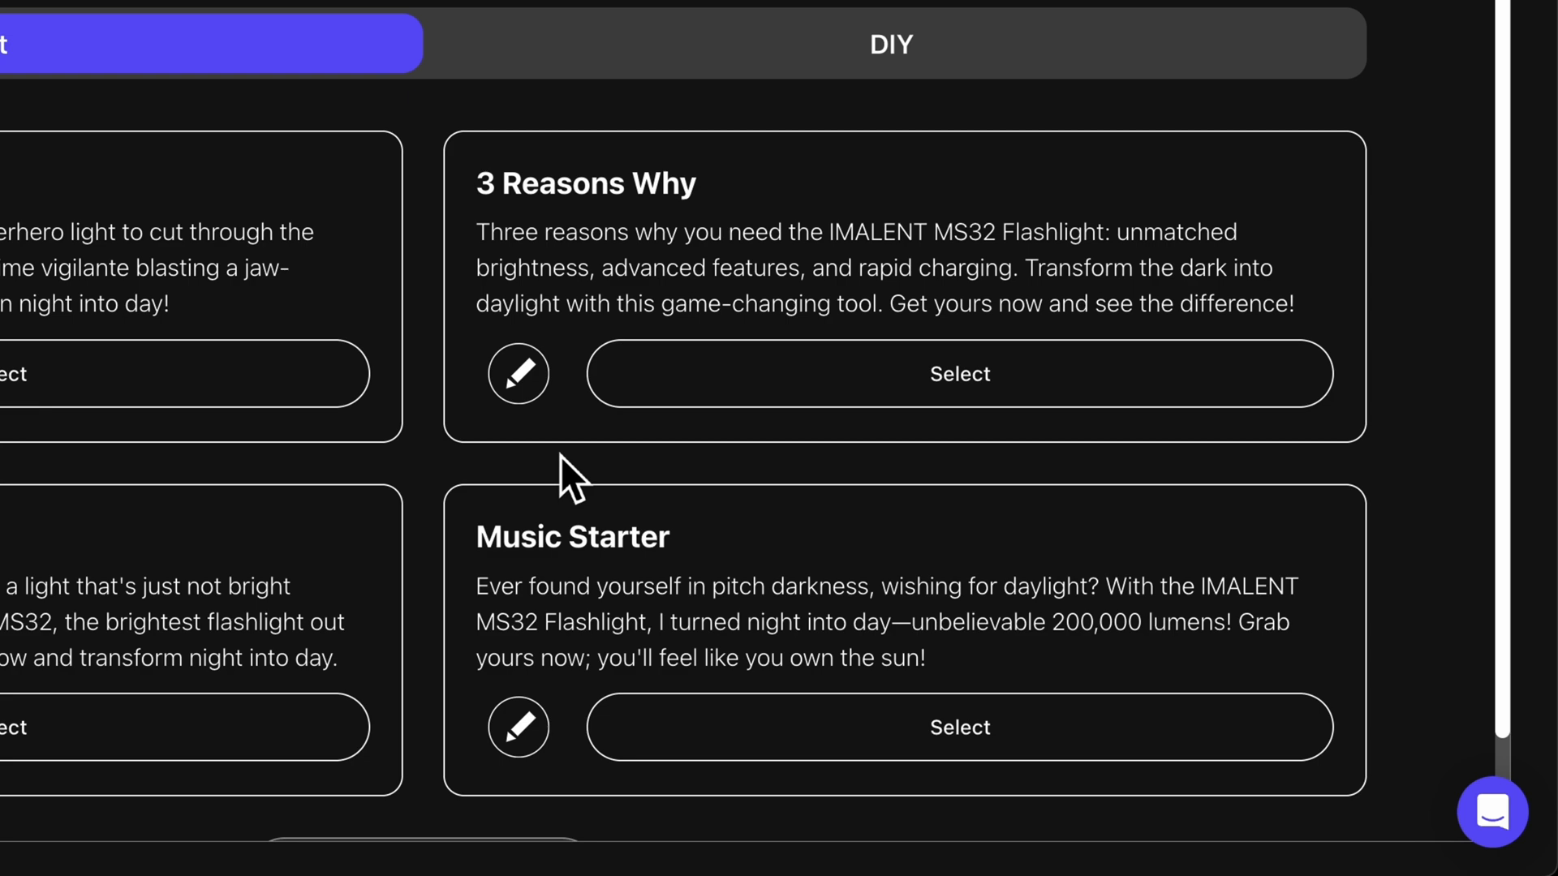
Edit and save the 3 Reasons Why script, select it, and check the DIY tab
click(518, 373)
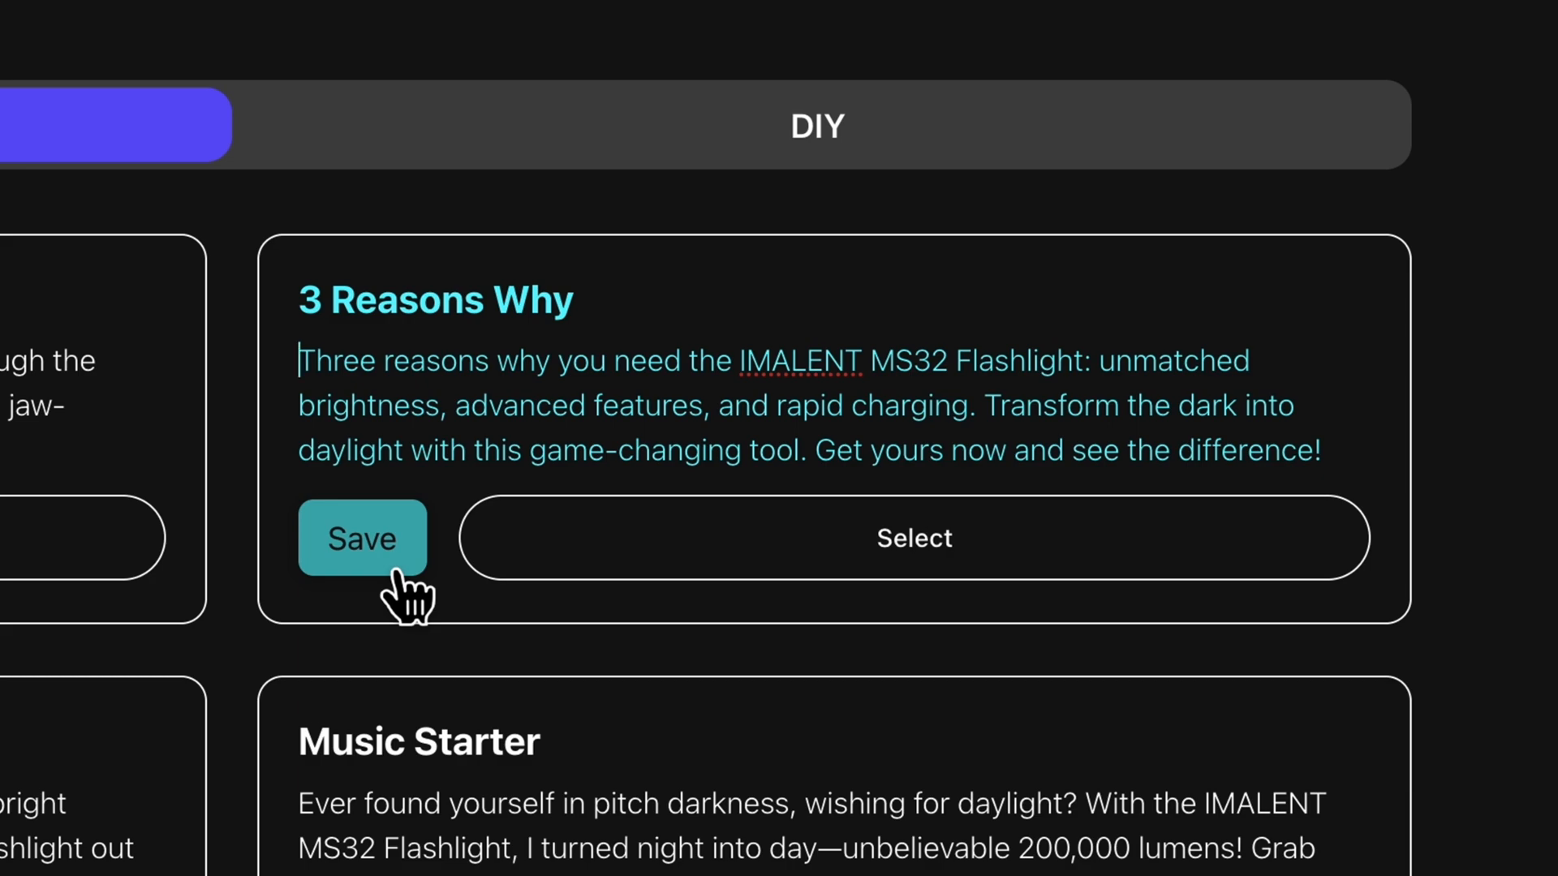
click(362, 537)
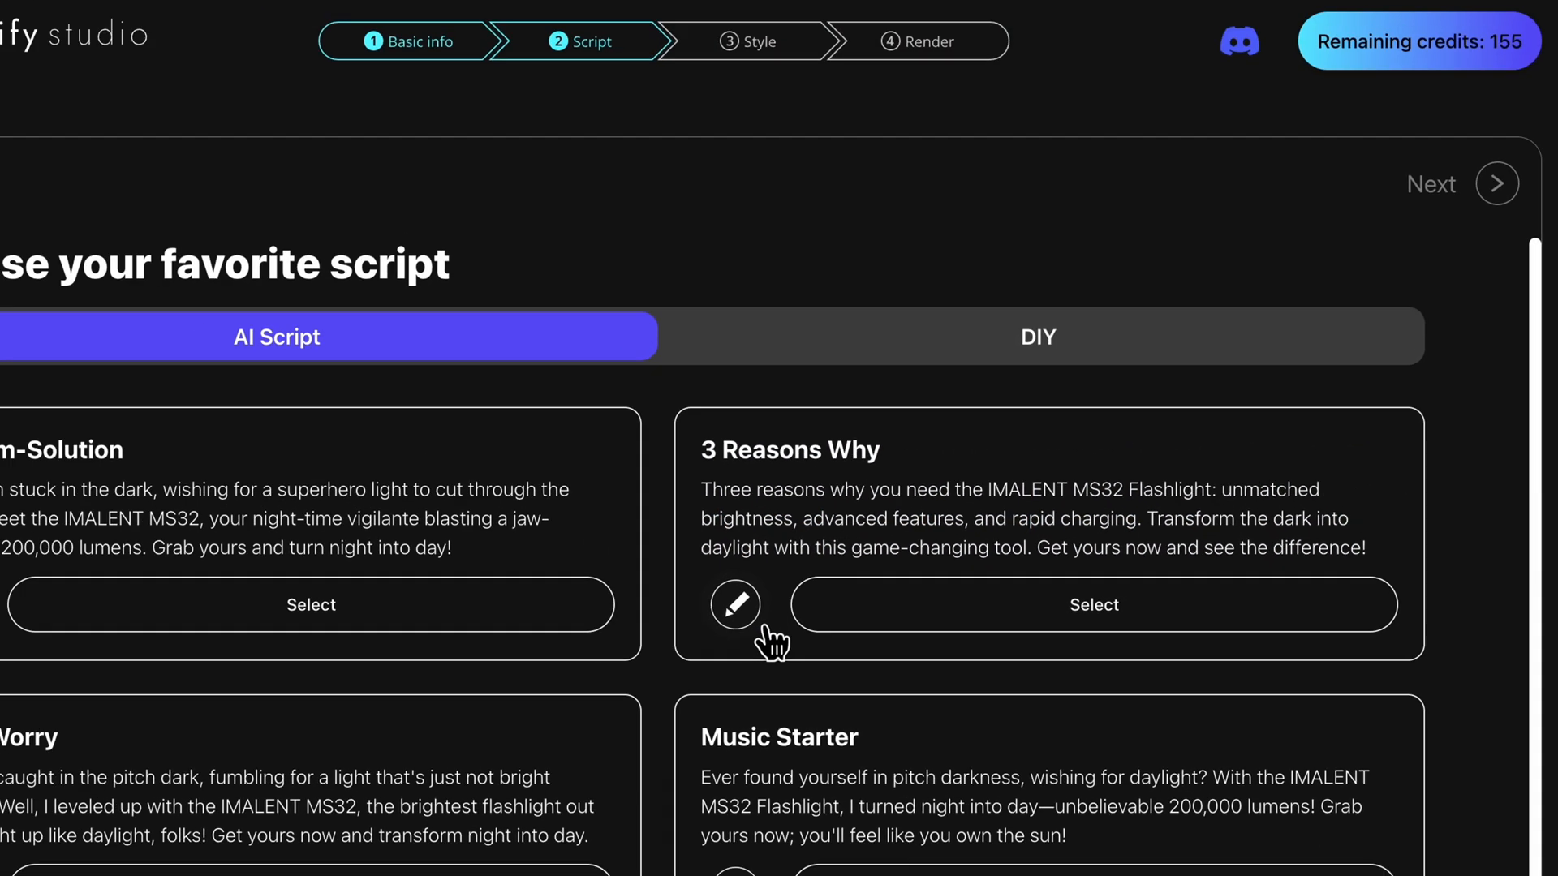
click(1093, 603)
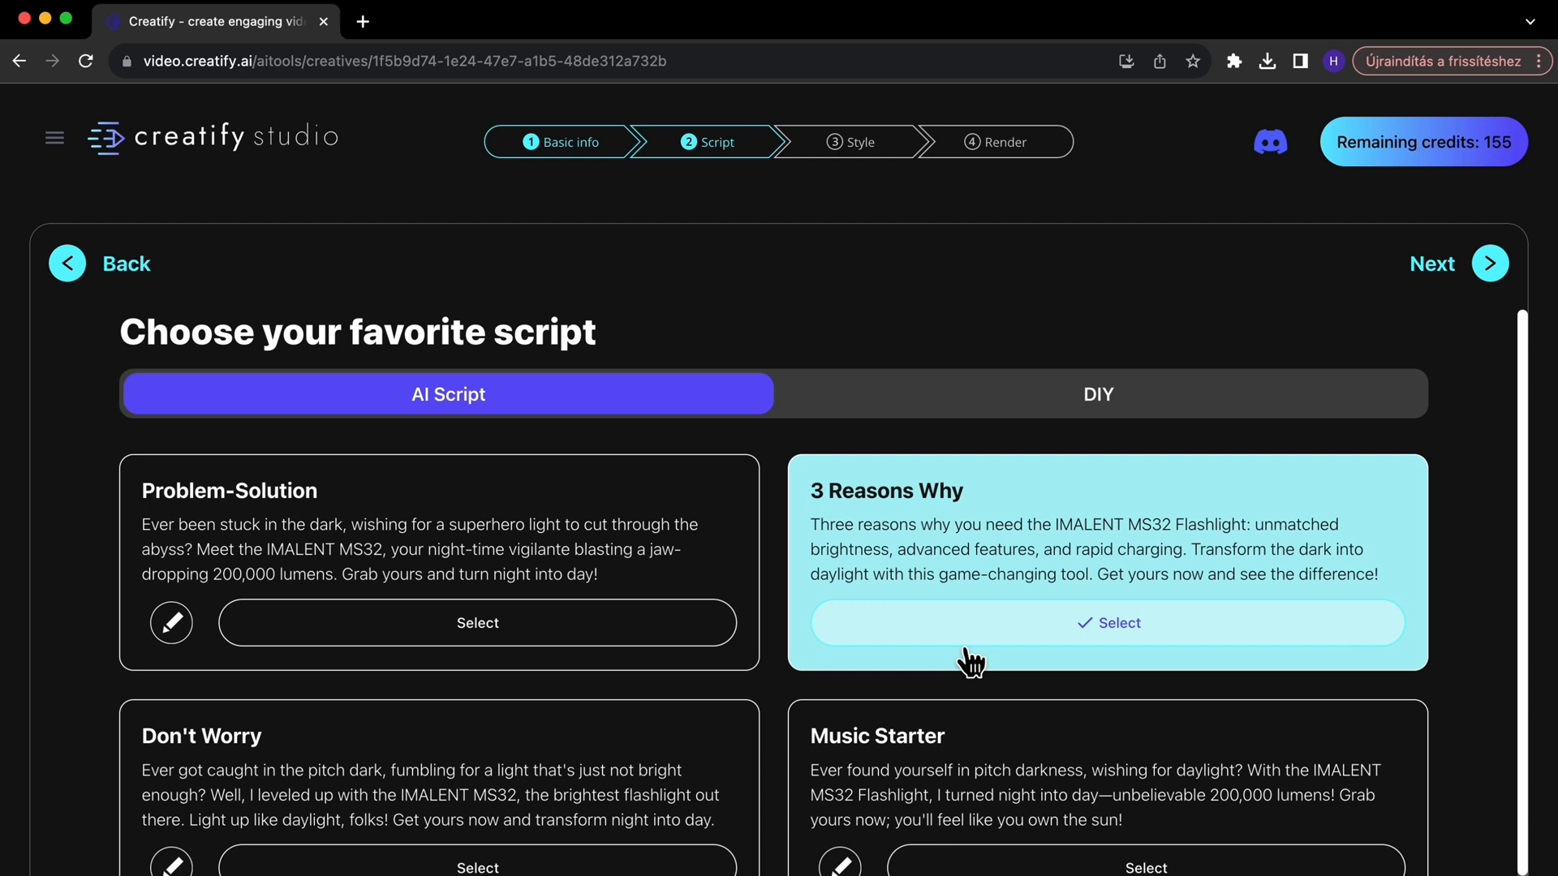
click(1106, 393)
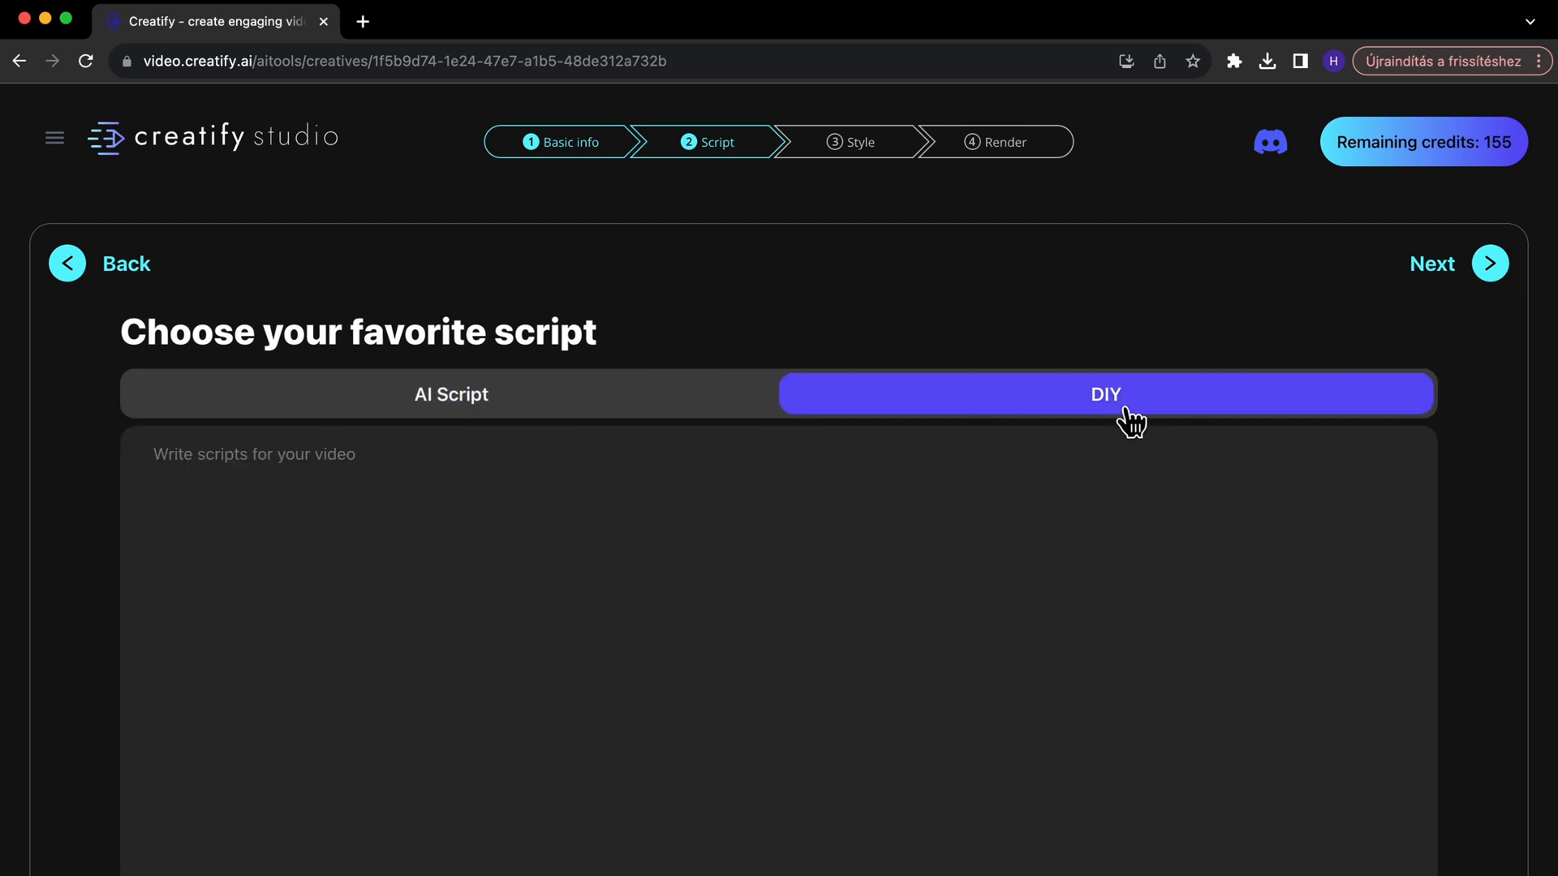
click(1487, 263)
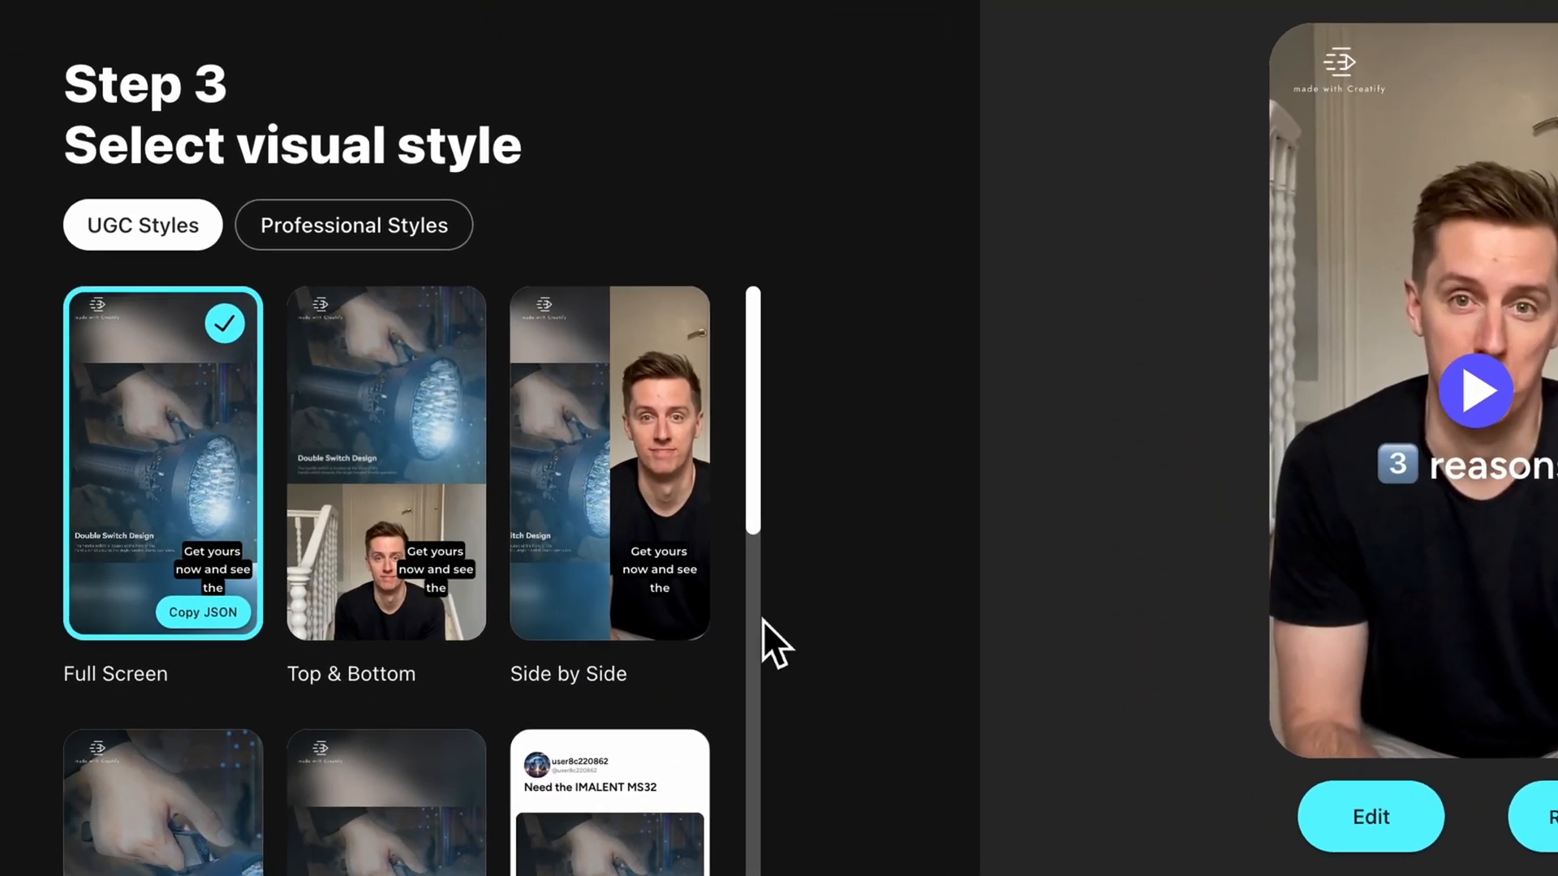
Browse the UGC styles, try Motion Cards, then select the Vlog style
scroll(down, 3)
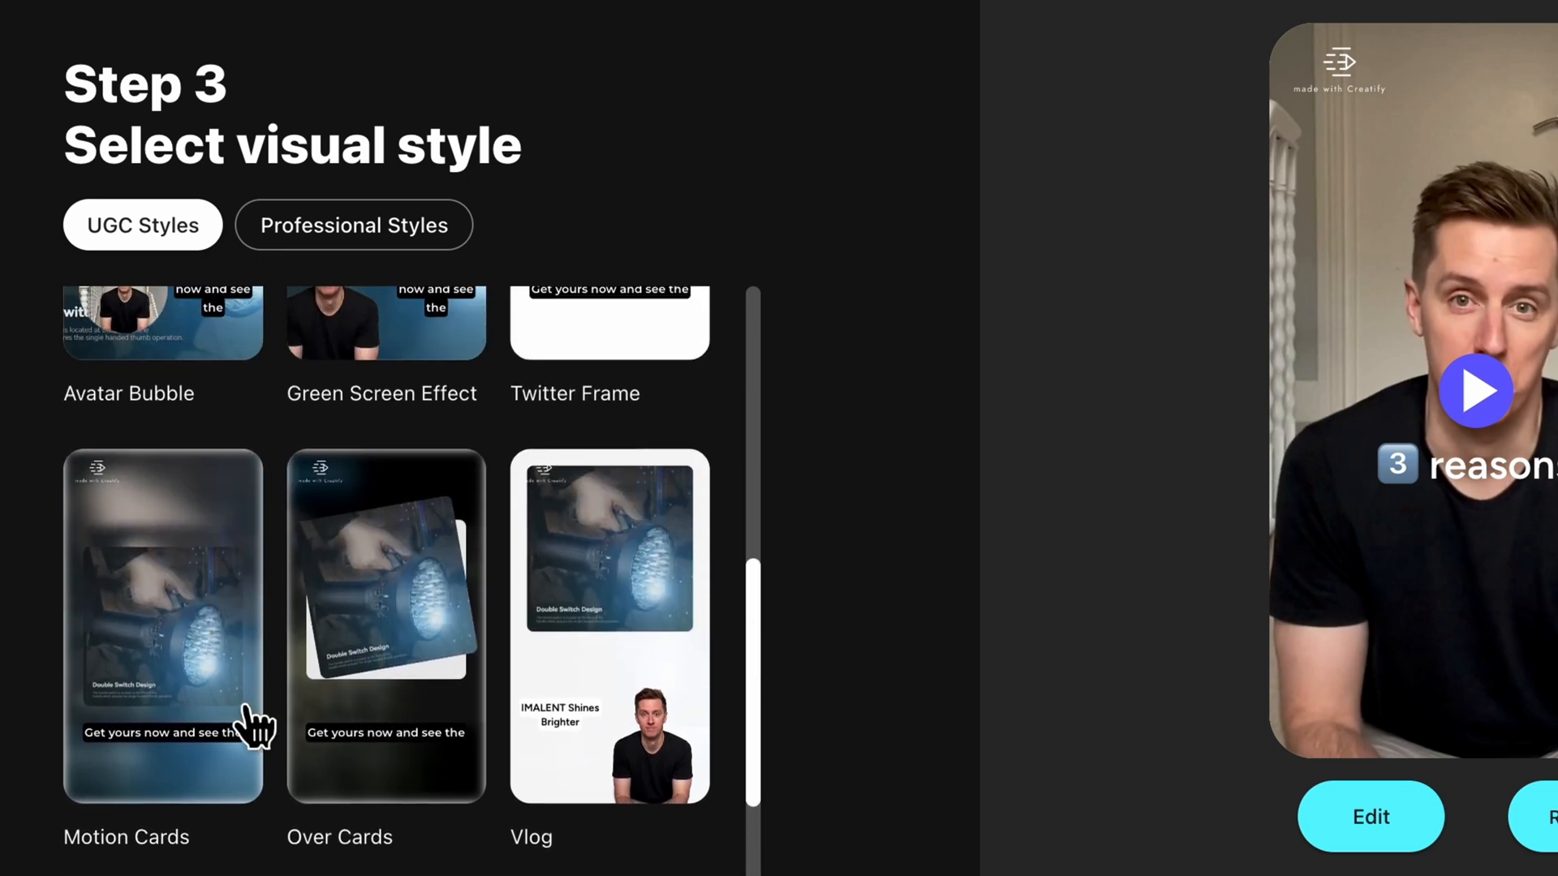
click(163, 616)
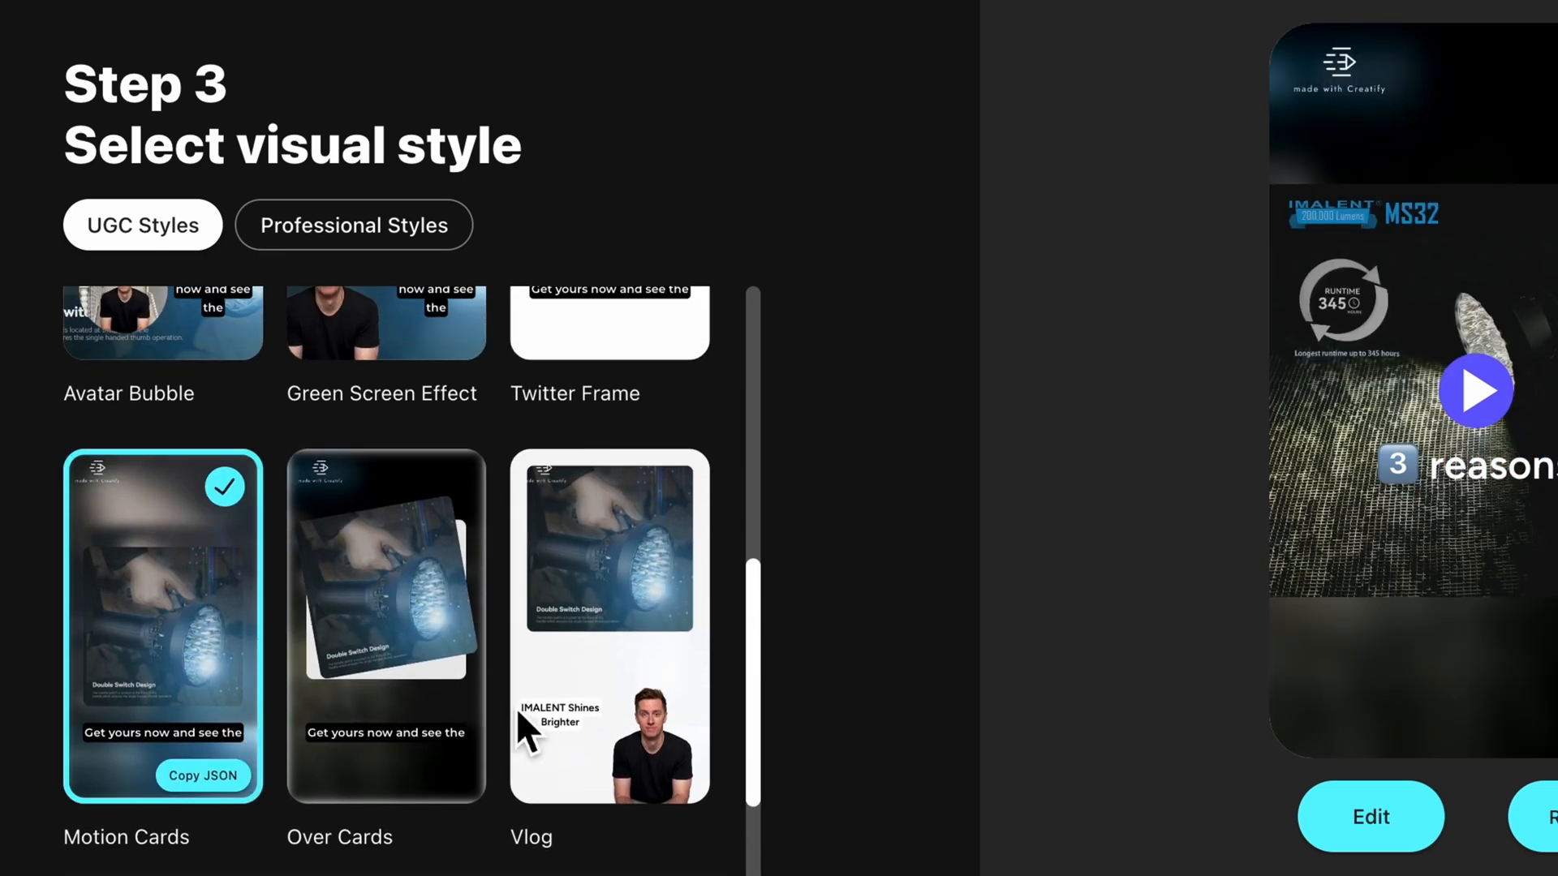
click(609, 626)
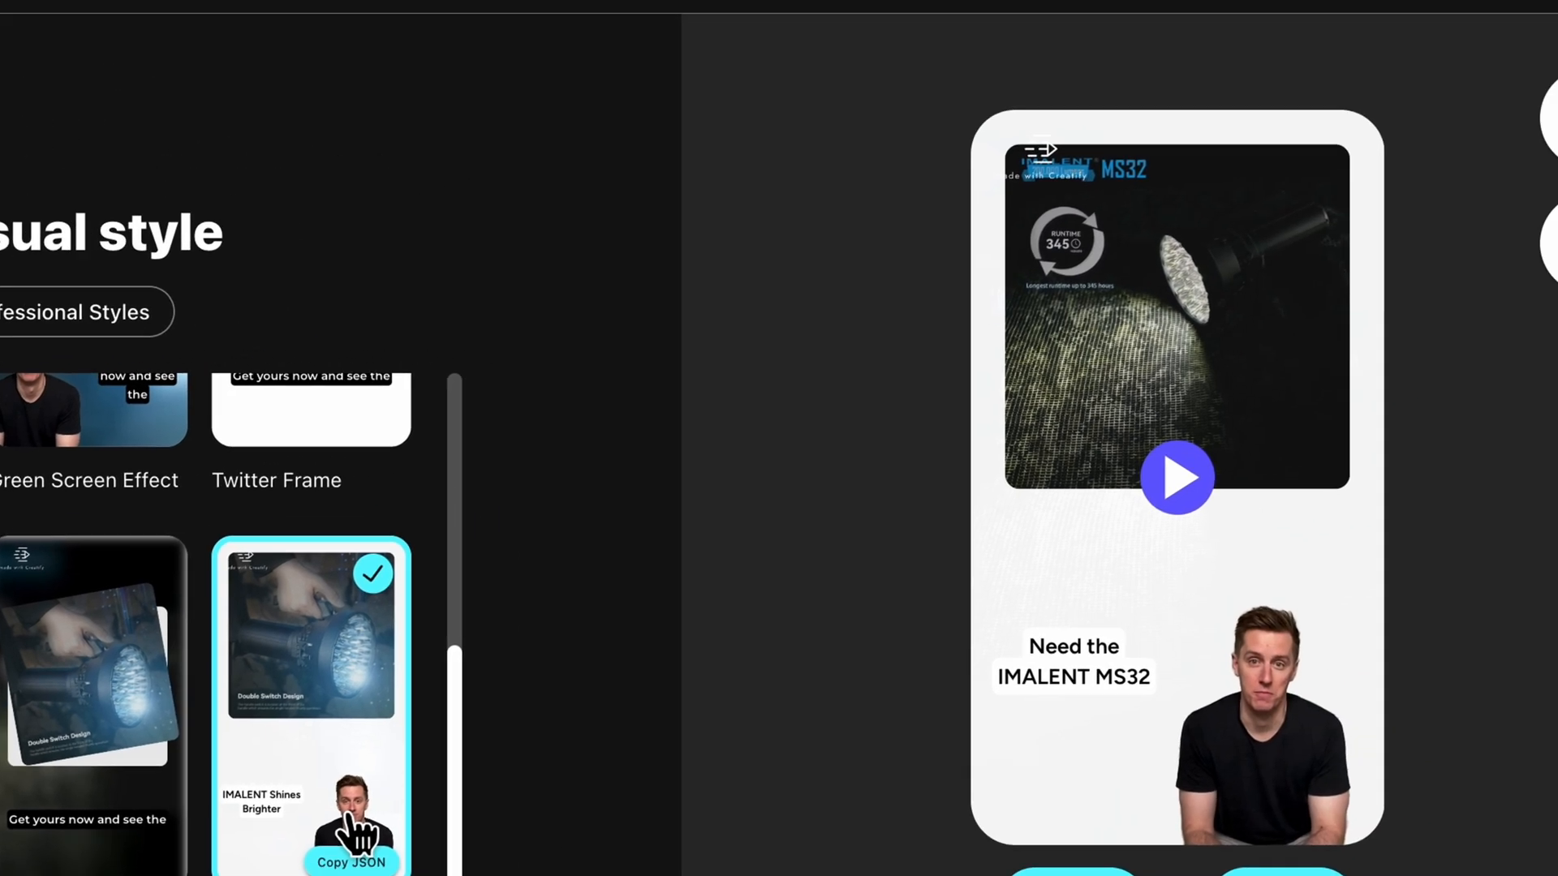
click(1426, 164)
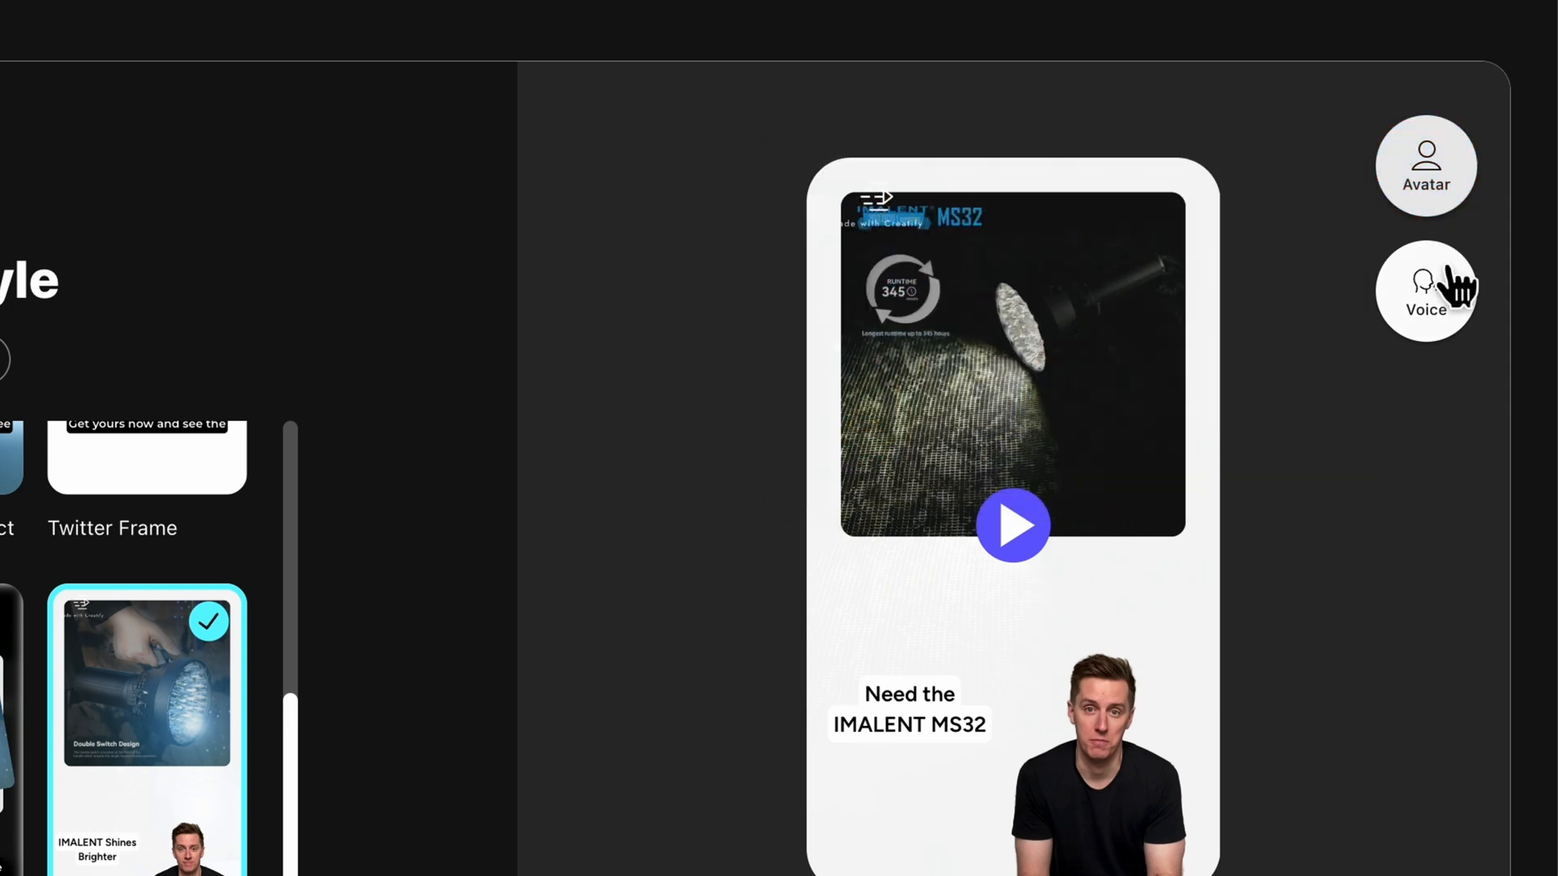
mouse_move(1457, 358)
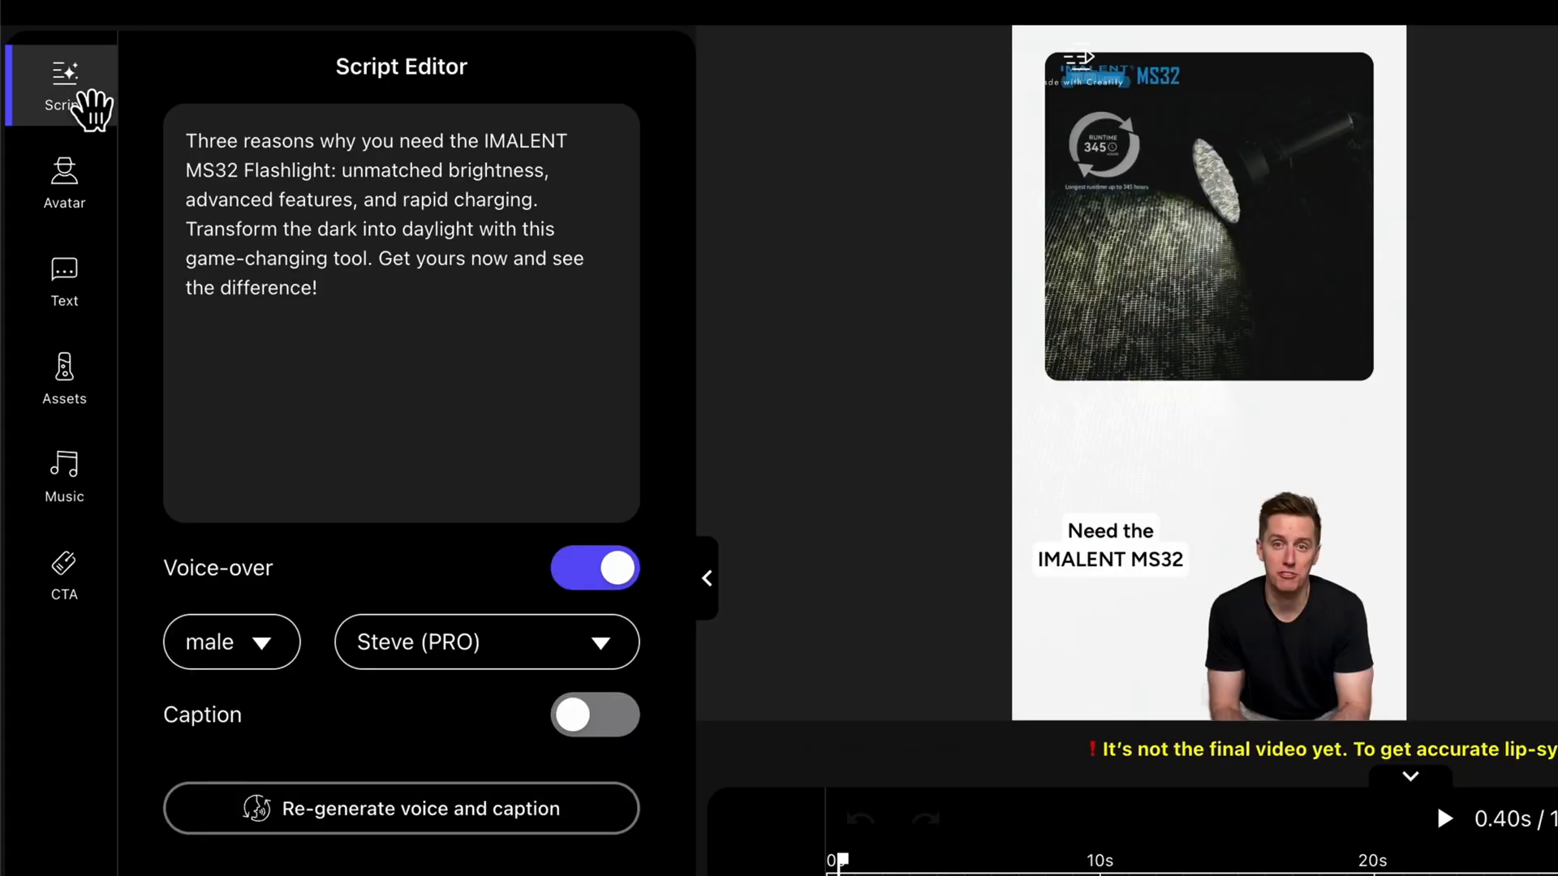
Review the ad's on-screen text, then open the background music settings
click(64, 283)
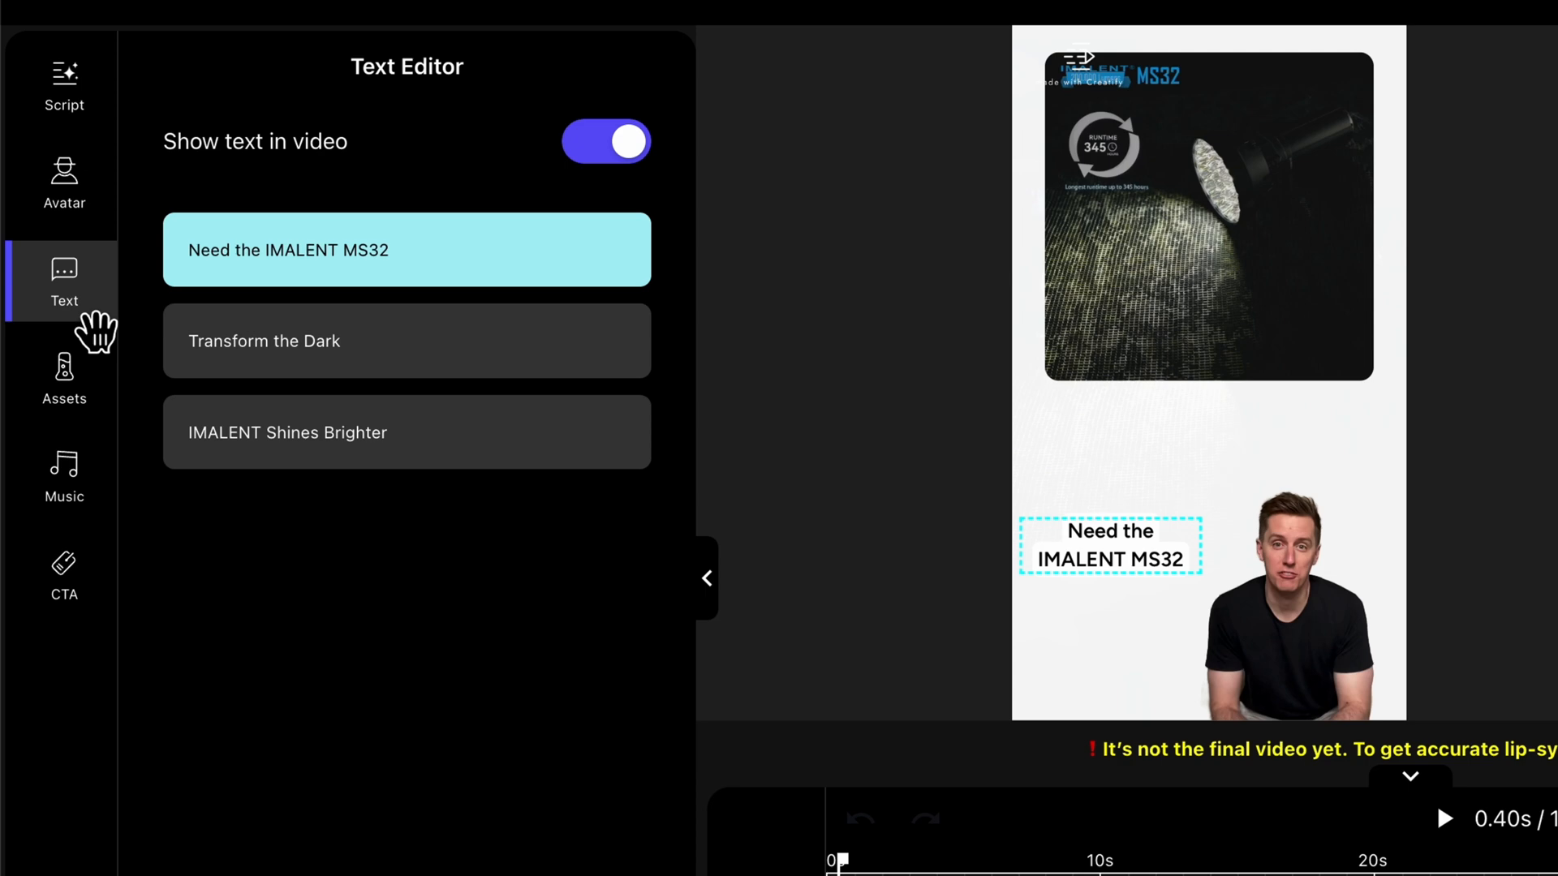
mouse_move(90, 517)
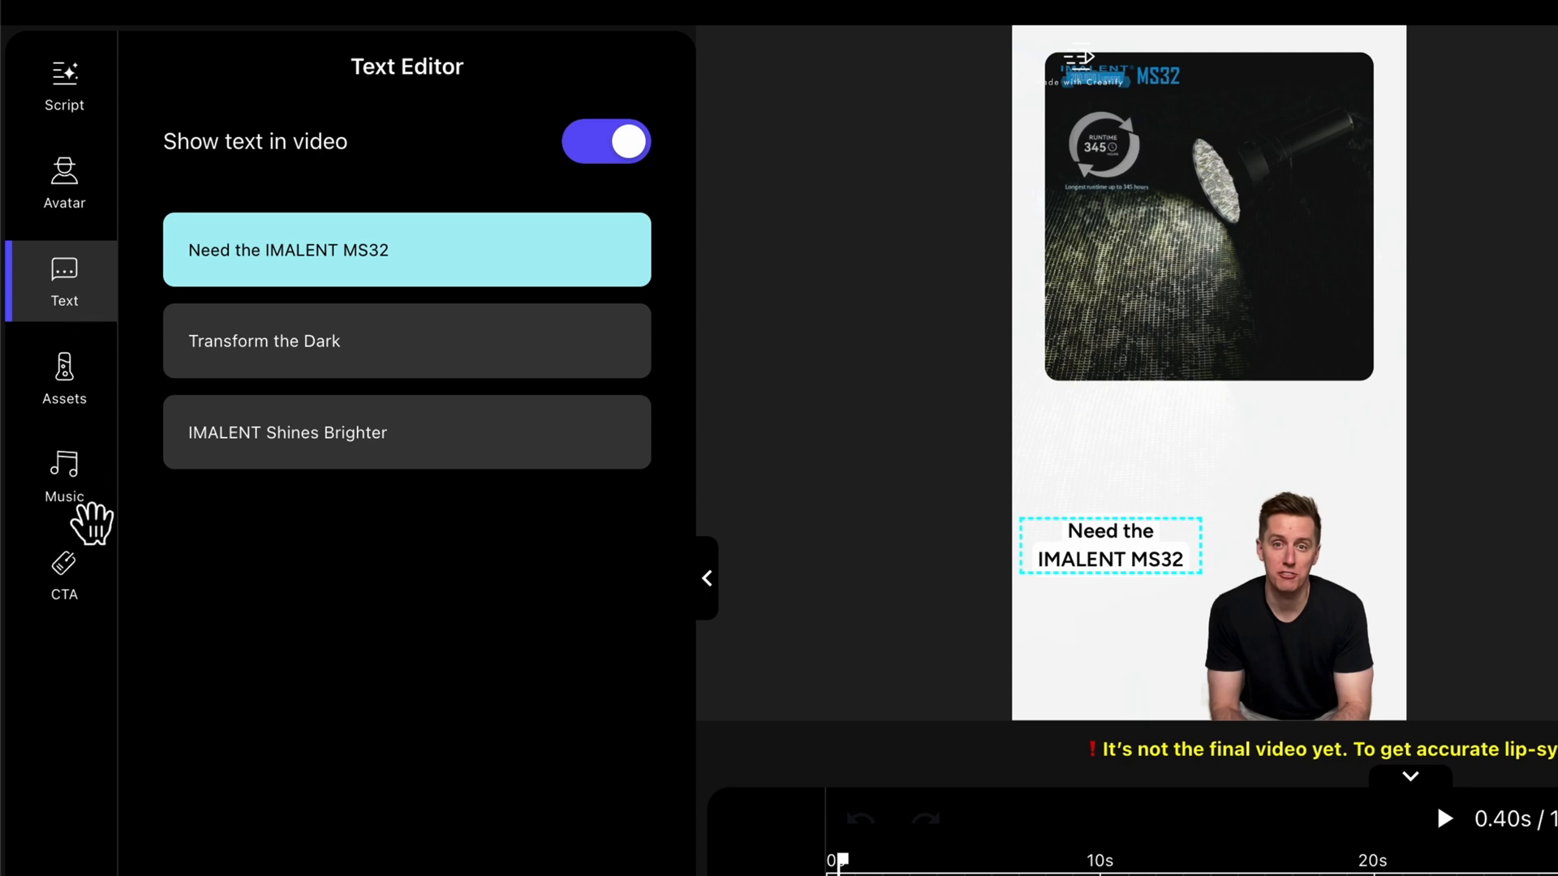
click(63, 479)
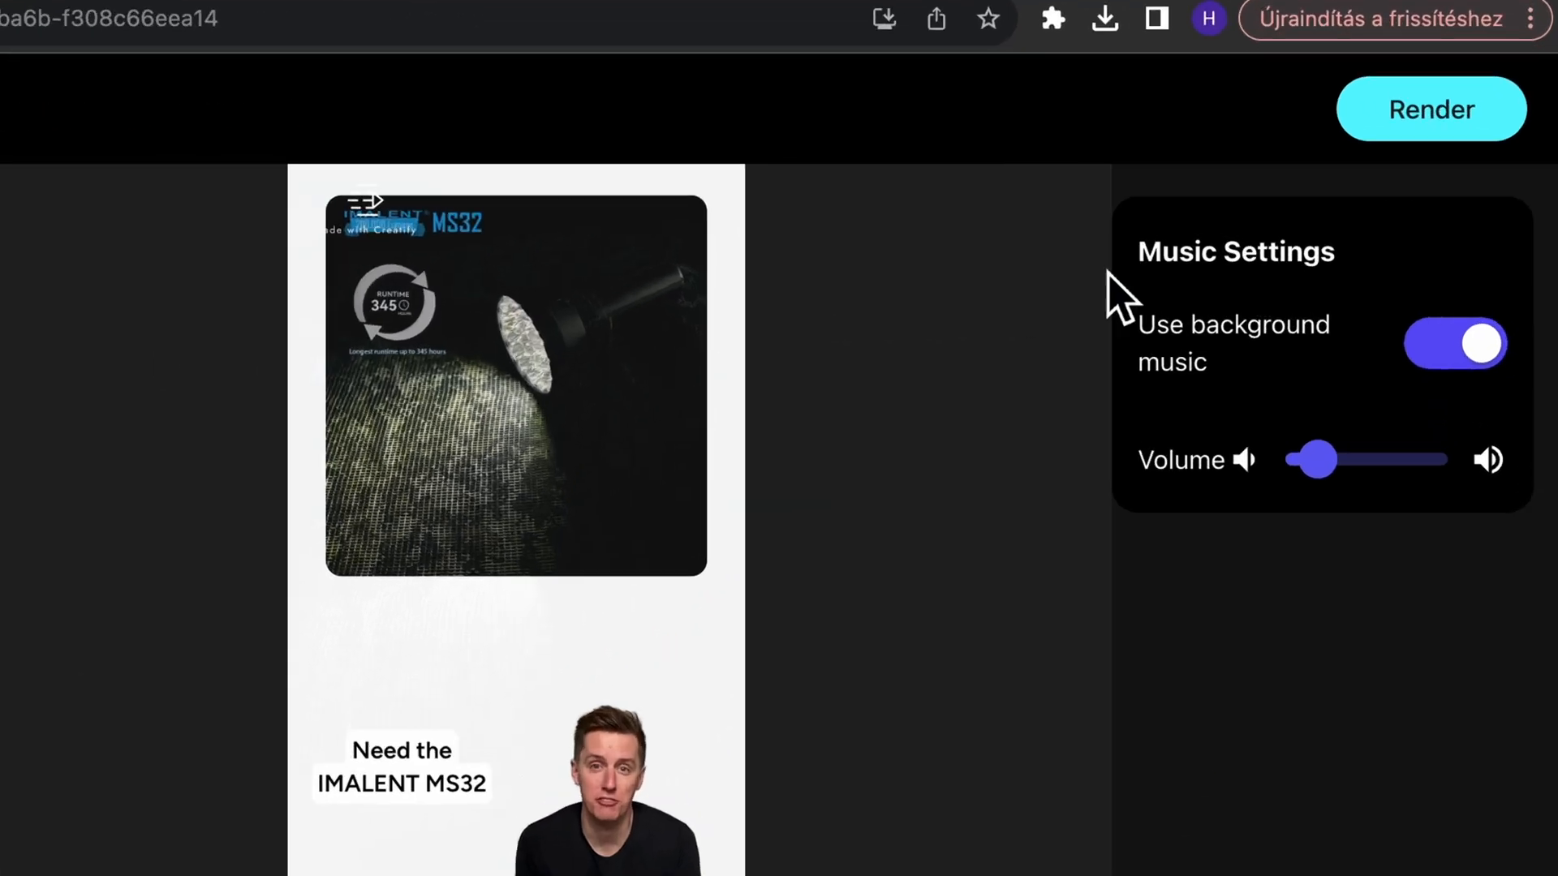
Render the flashlight ad using credits and sync it to TikTok Ads Manager
click(1430, 109)
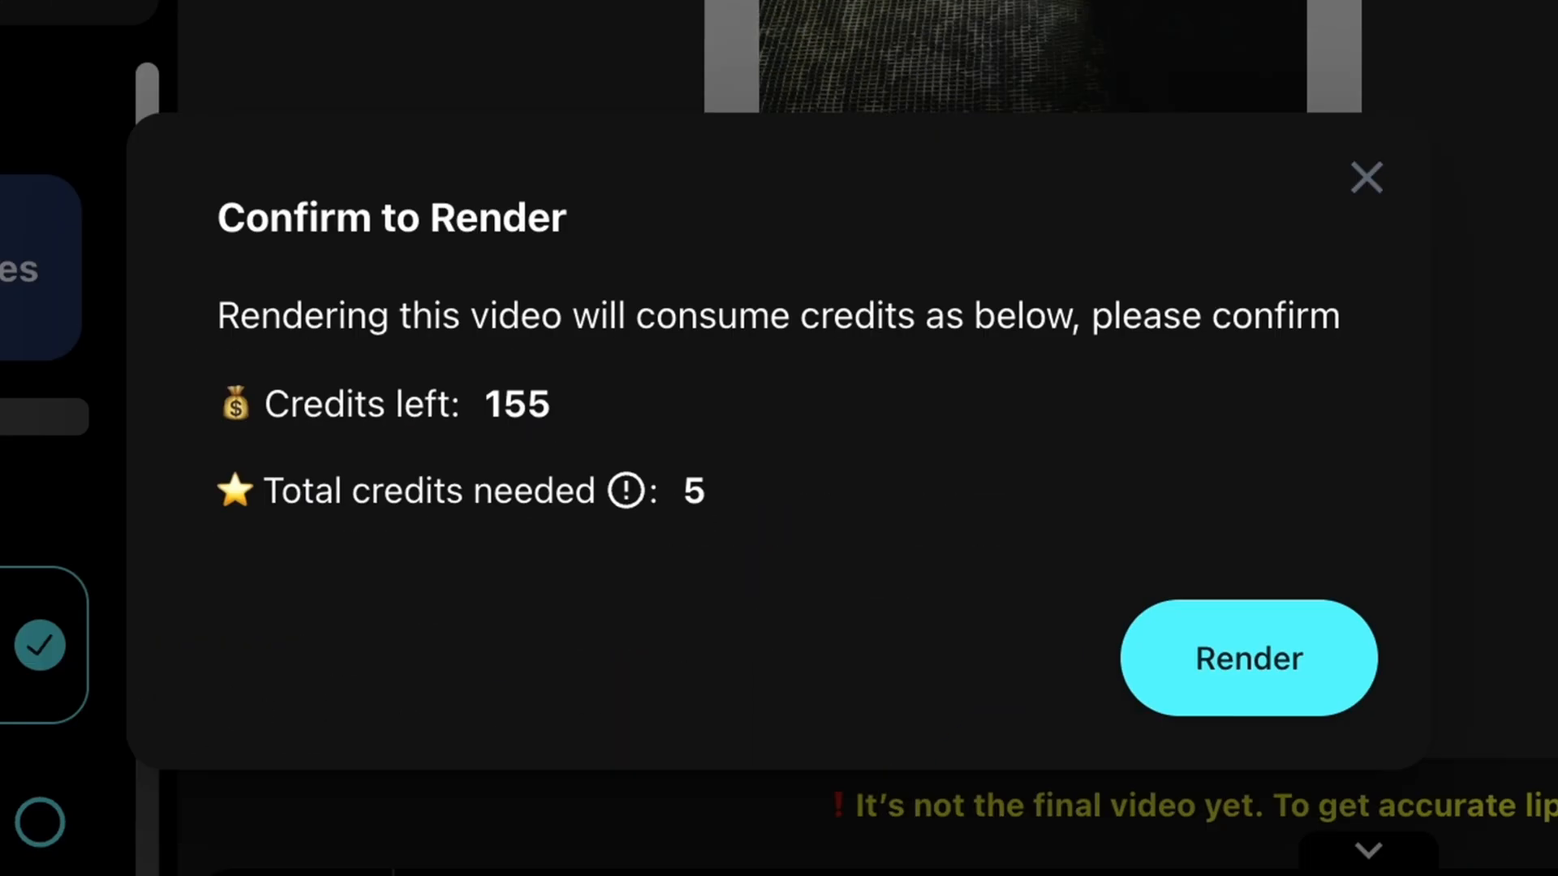
click(1247, 658)
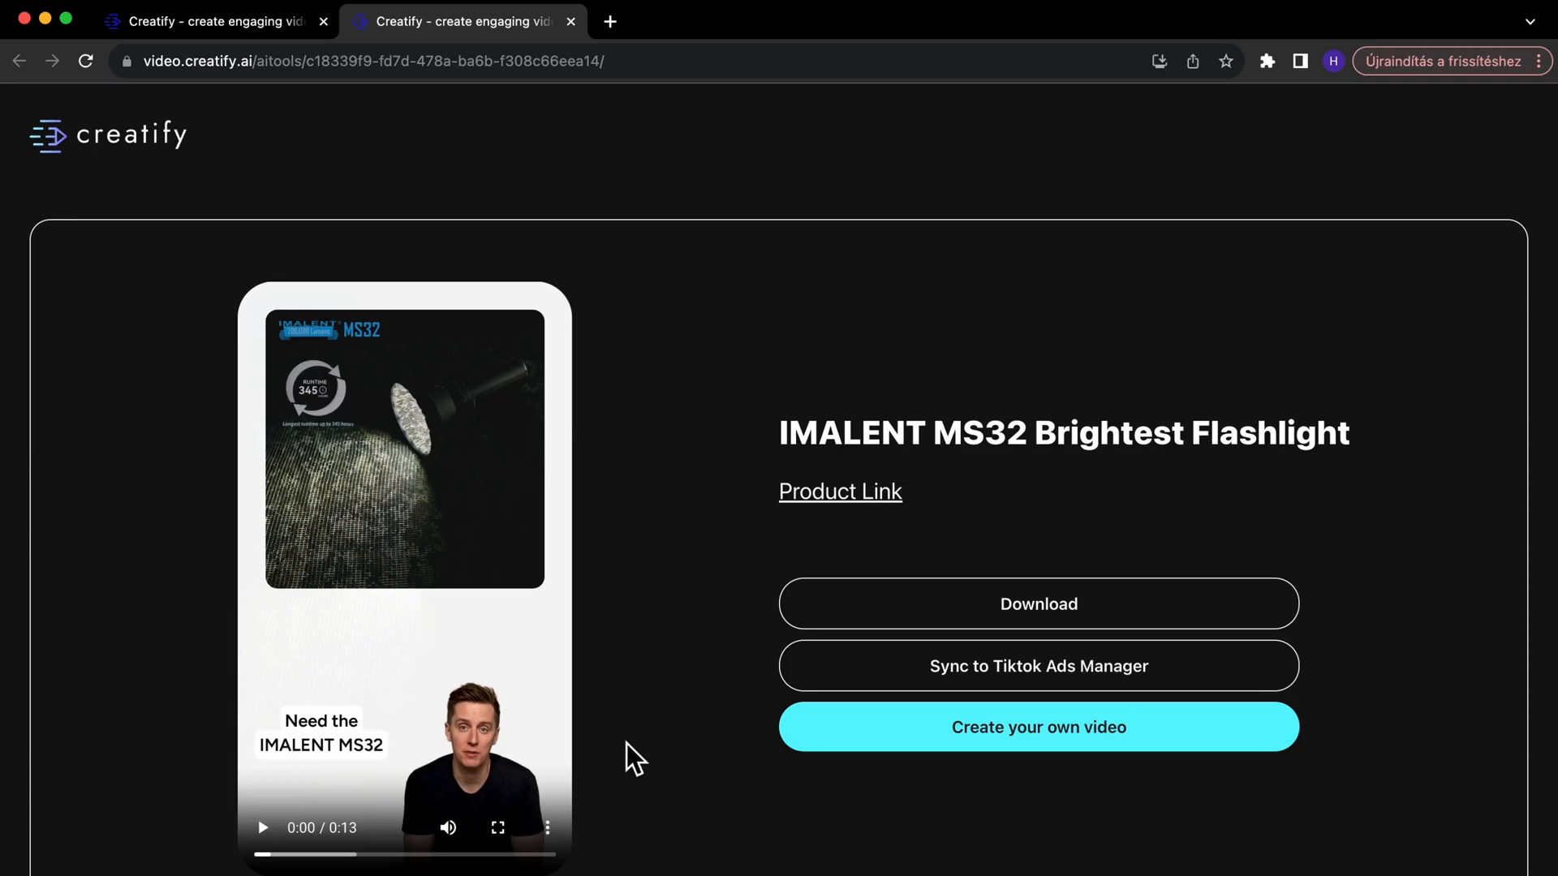
click(1037, 665)
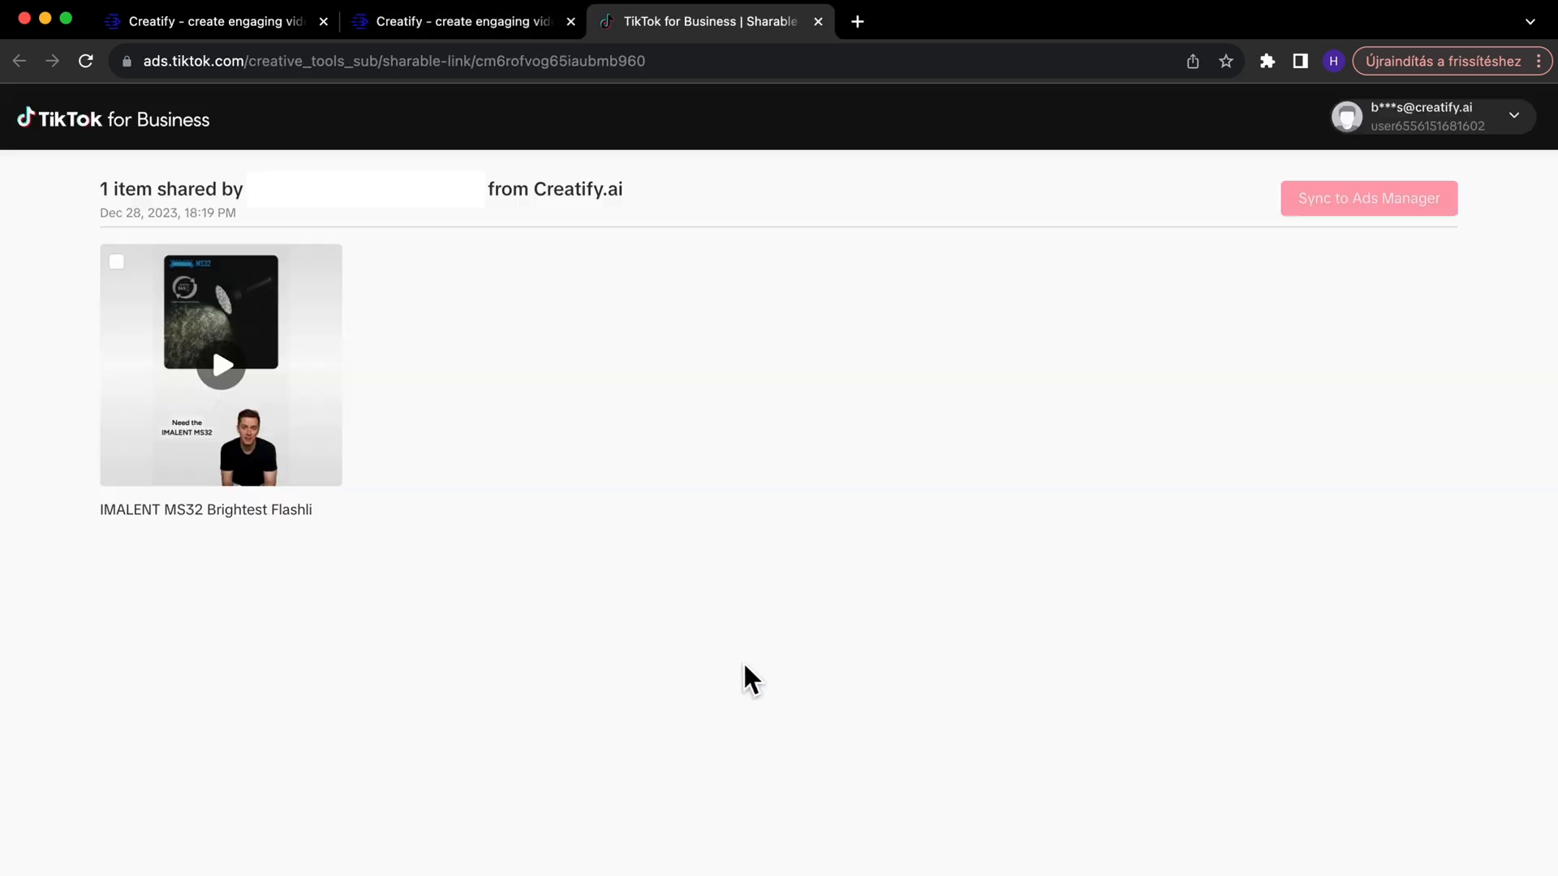
Select the shared MS32 video and confirm syncing it to the chosen ad account
click(116, 261)
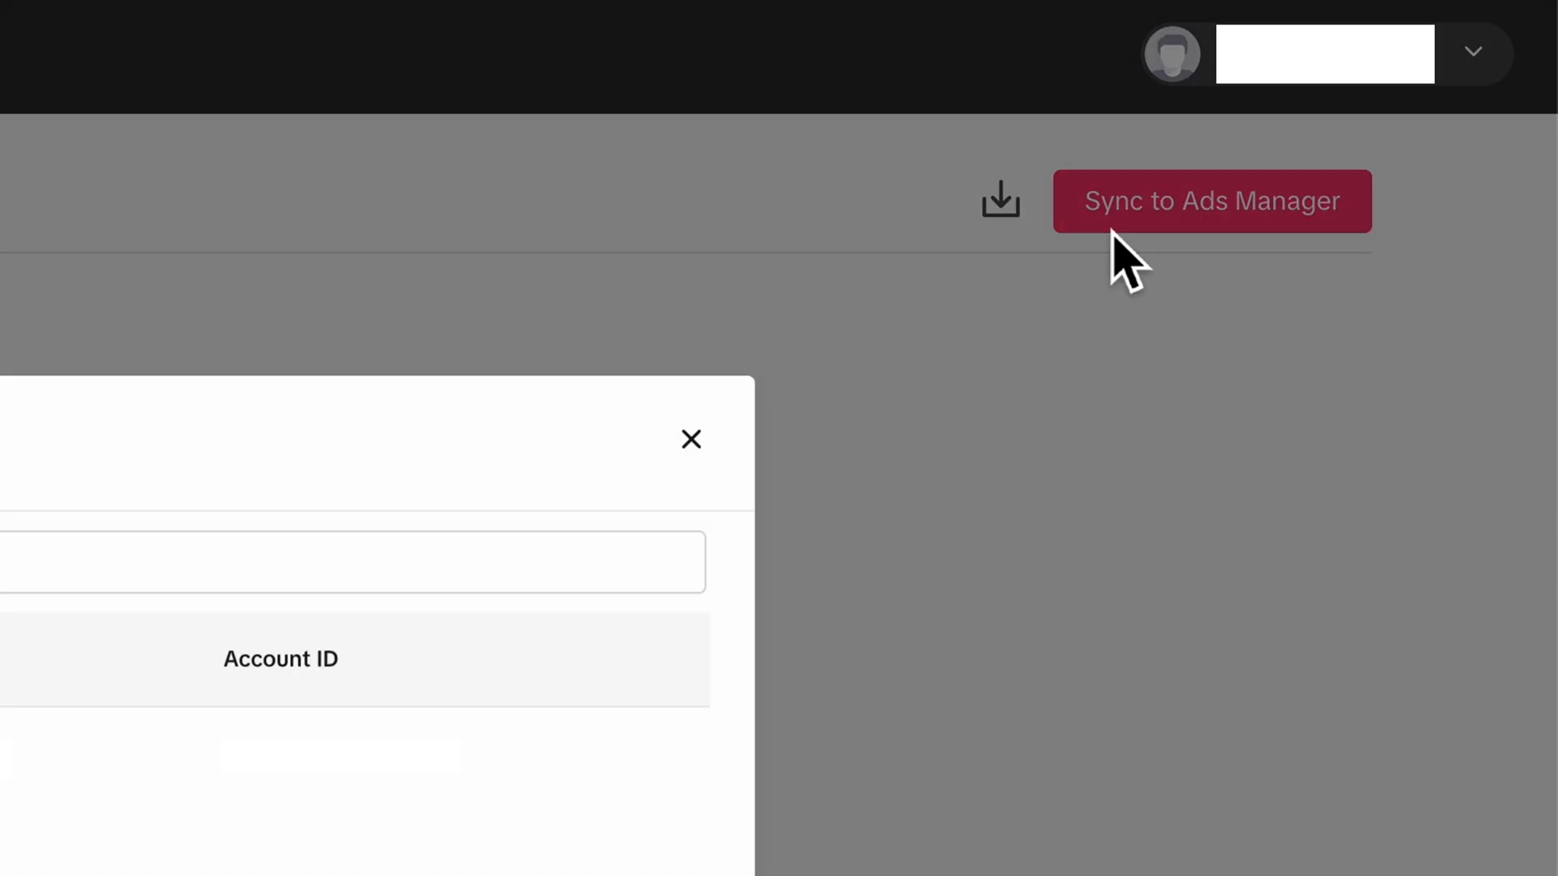
click(1209, 200)
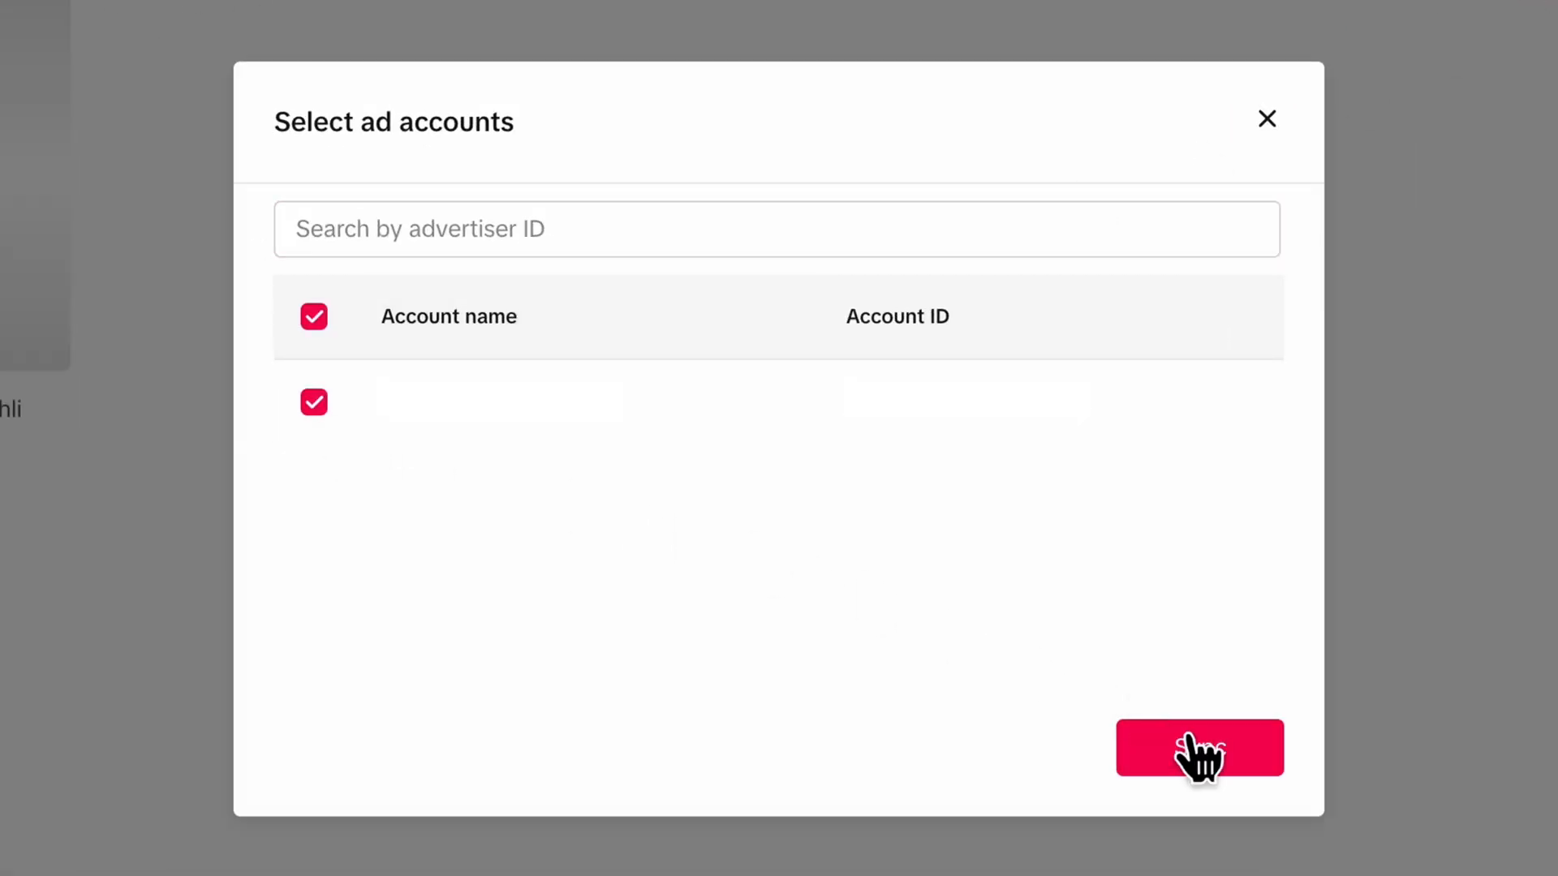
click(1199, 747)
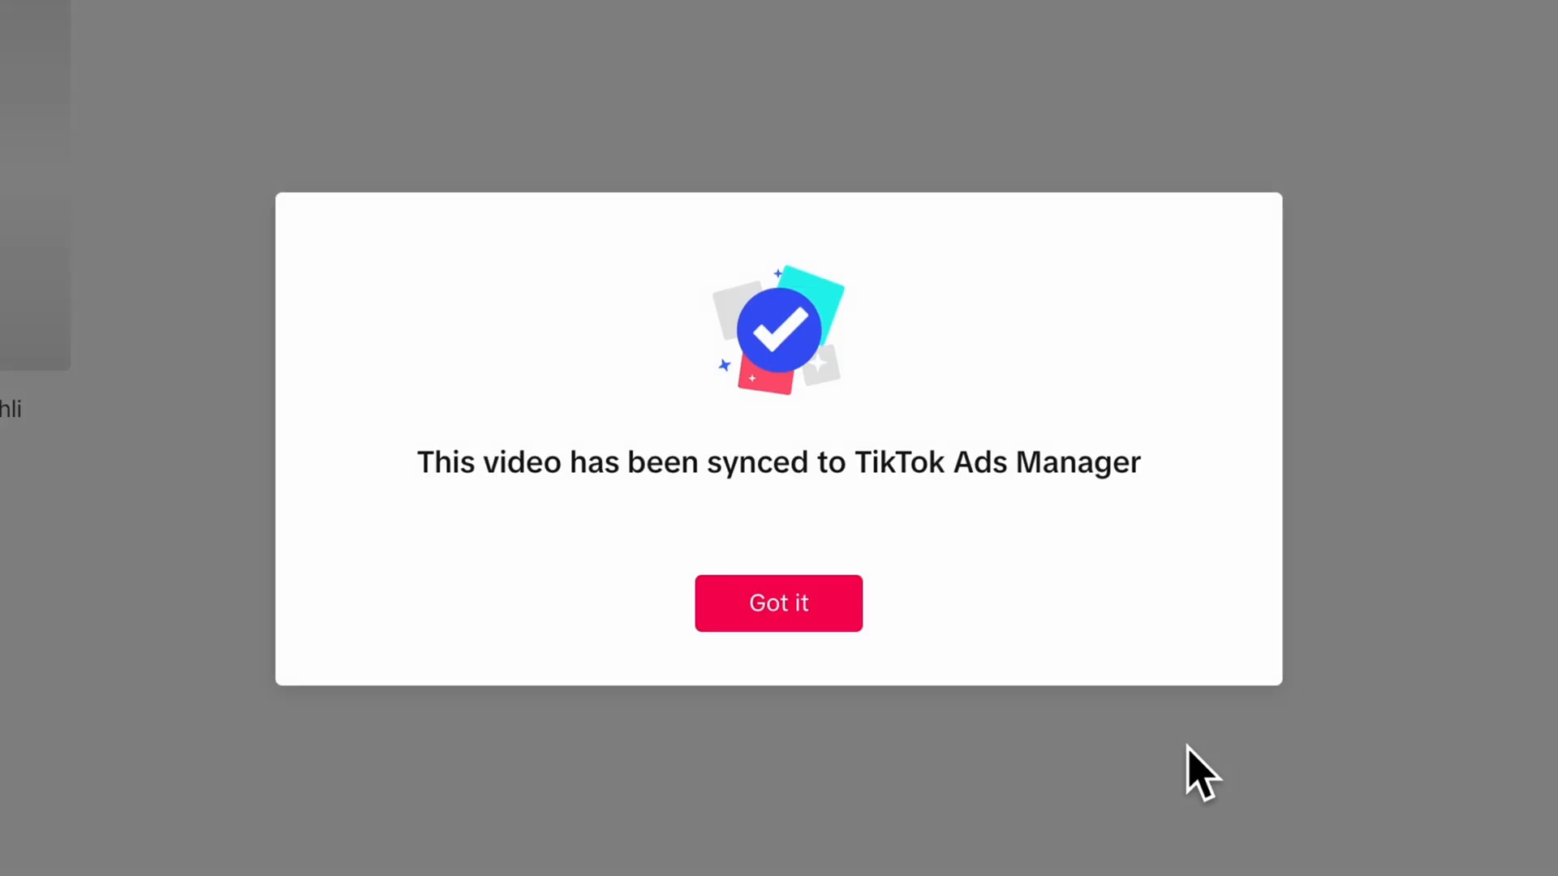